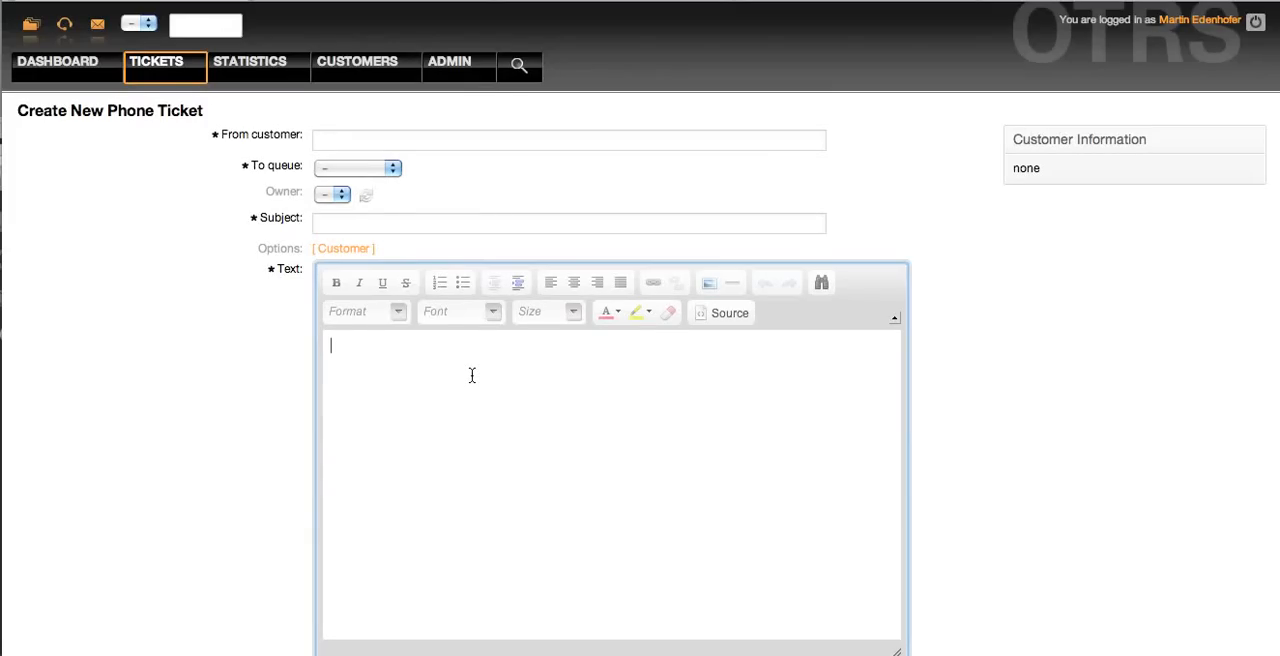
type("Dea")
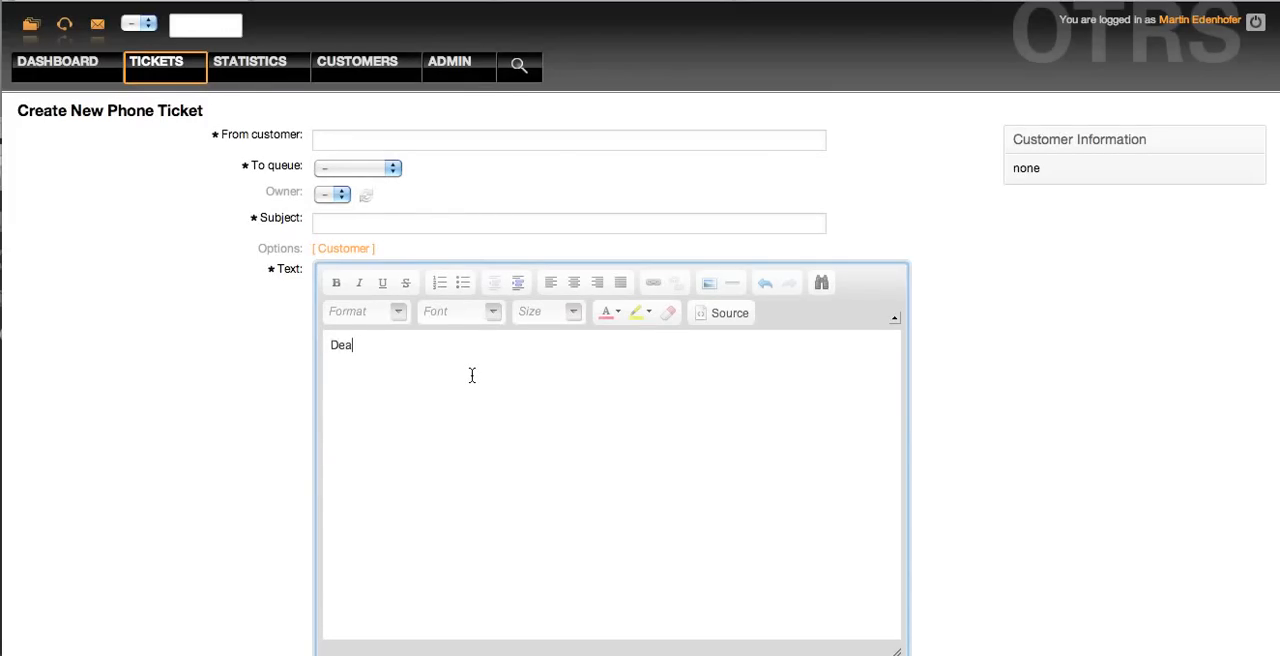
type("r Custi")
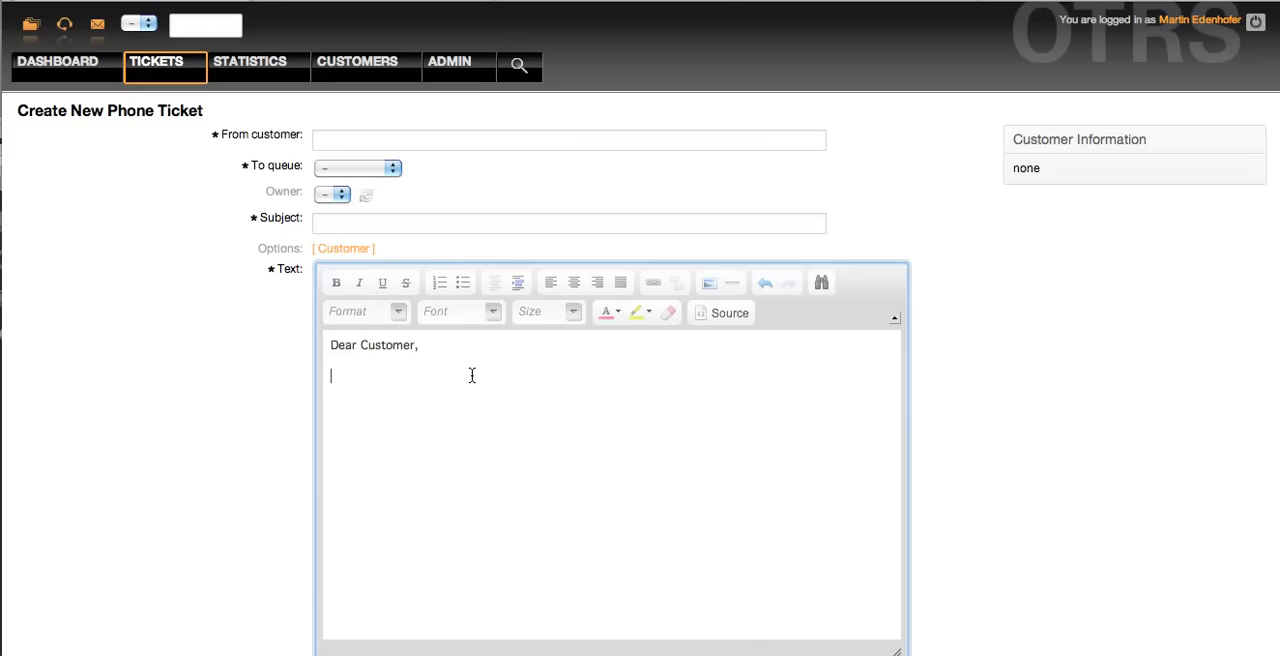
type("thanks for yo")
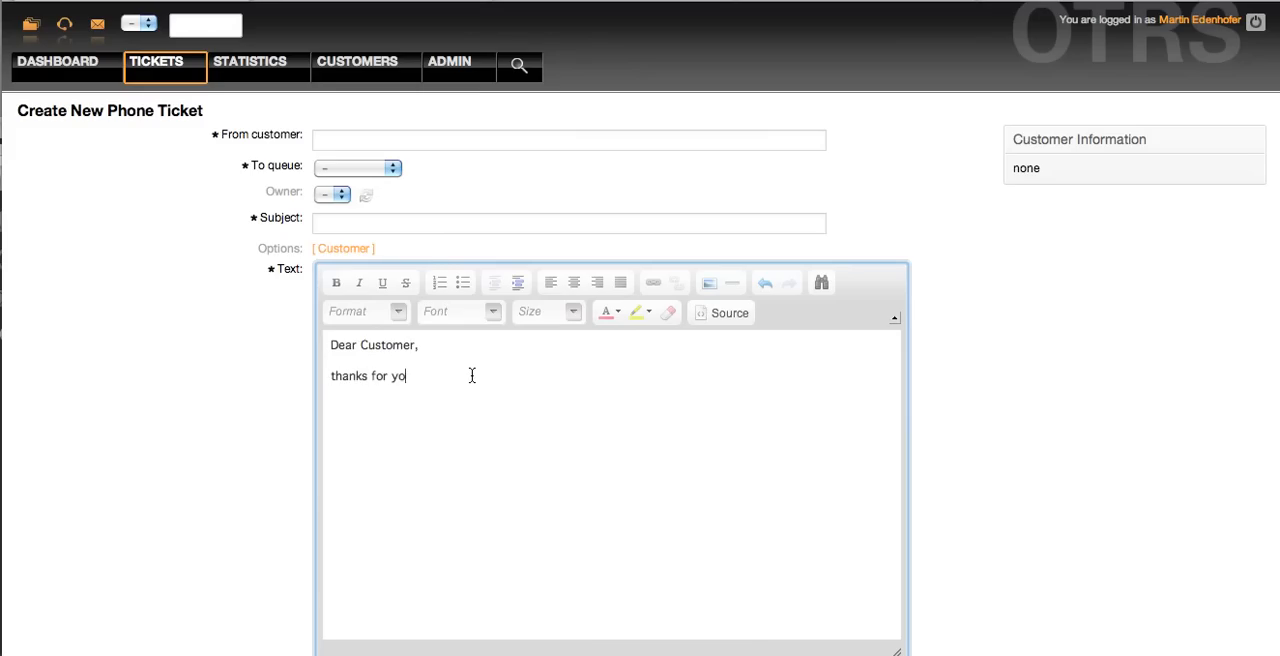
type("ur reques")
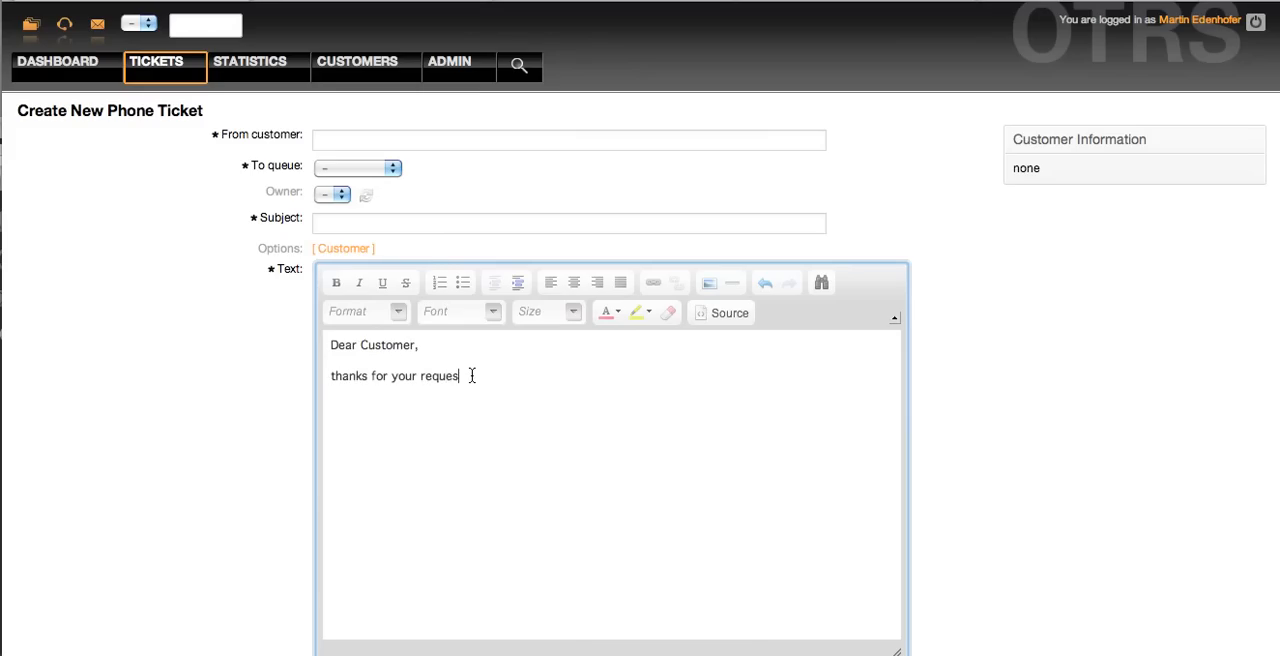
type("t.")
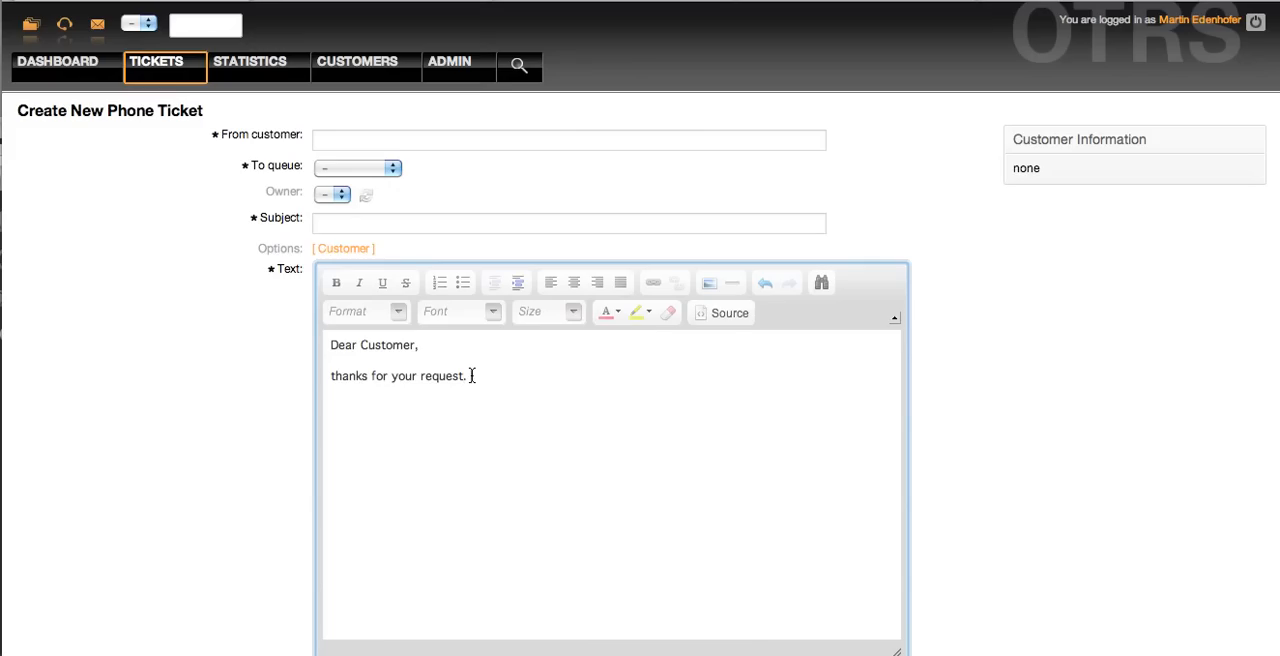
type("We will answer it s")
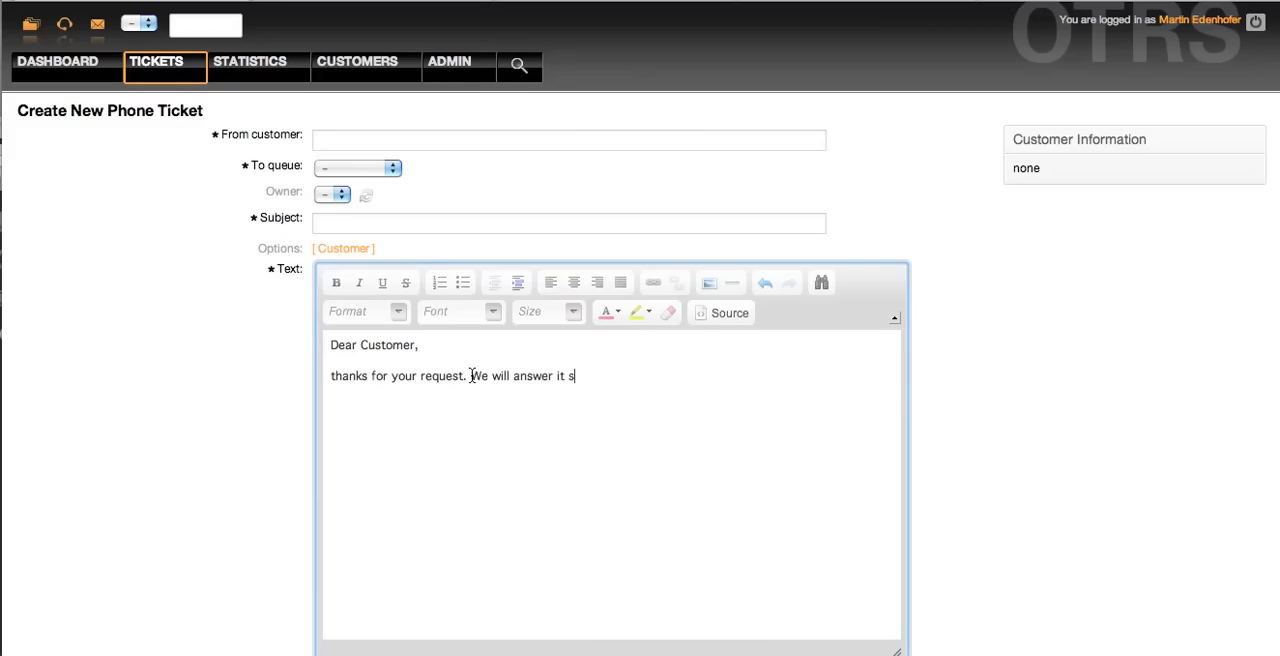
type("oon as po")
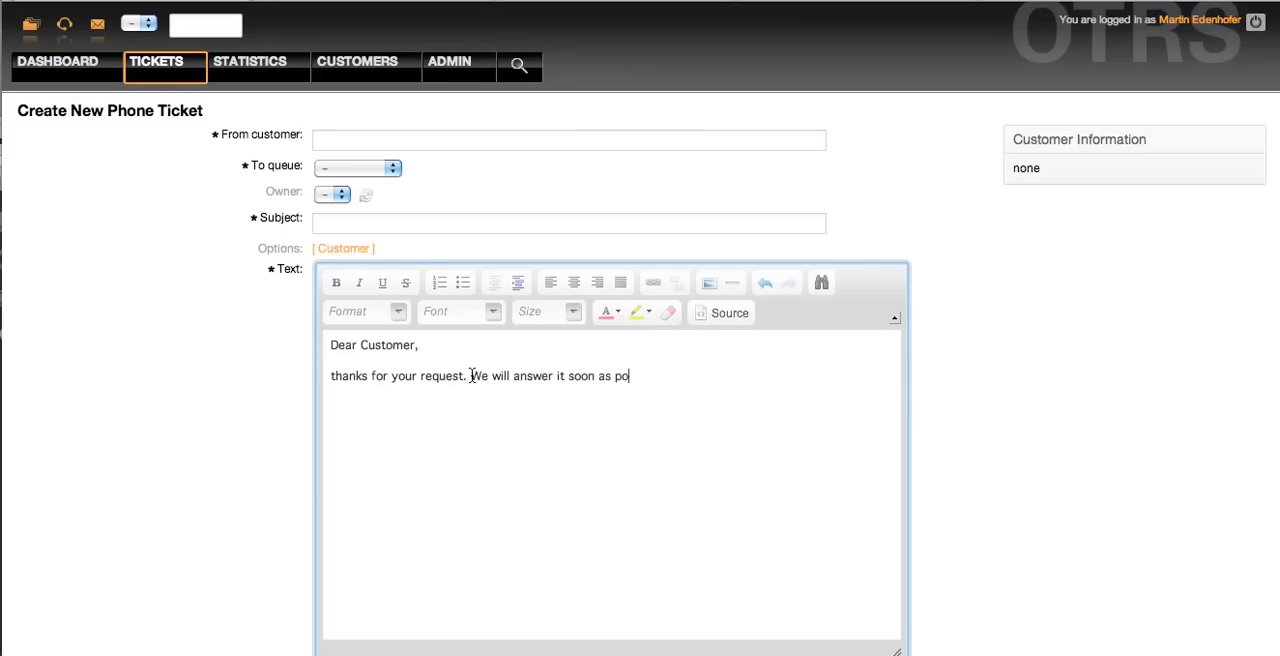
type("ssible!")
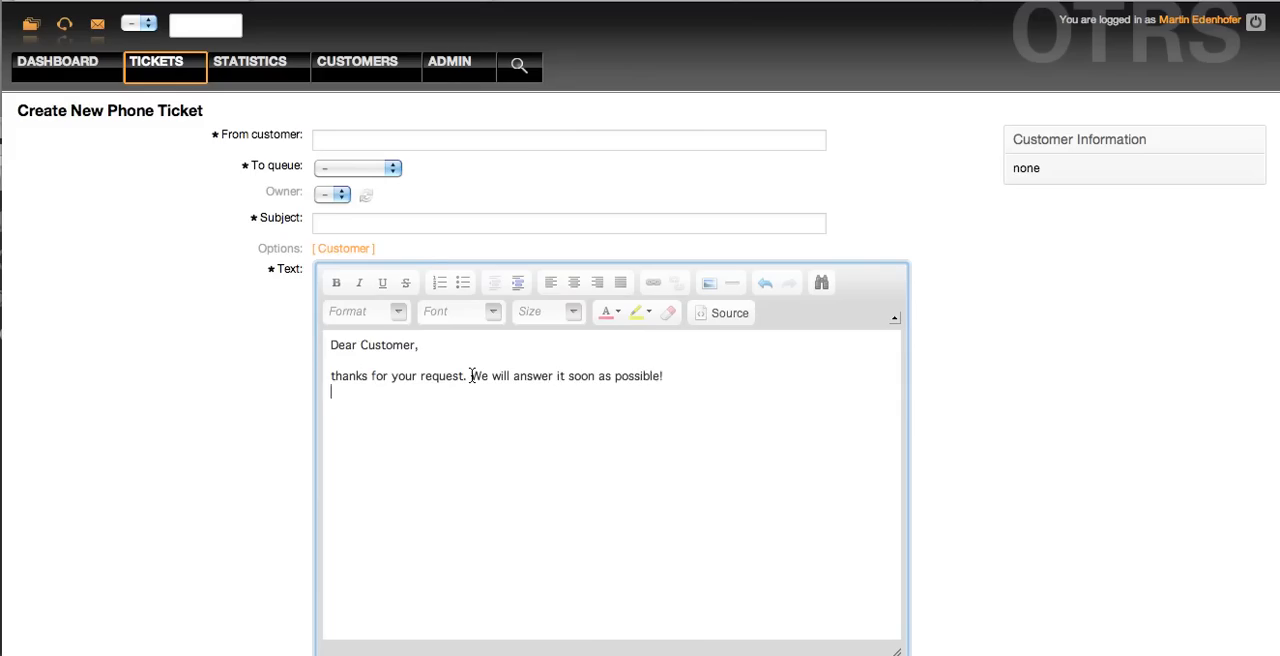
type("Your Supp")
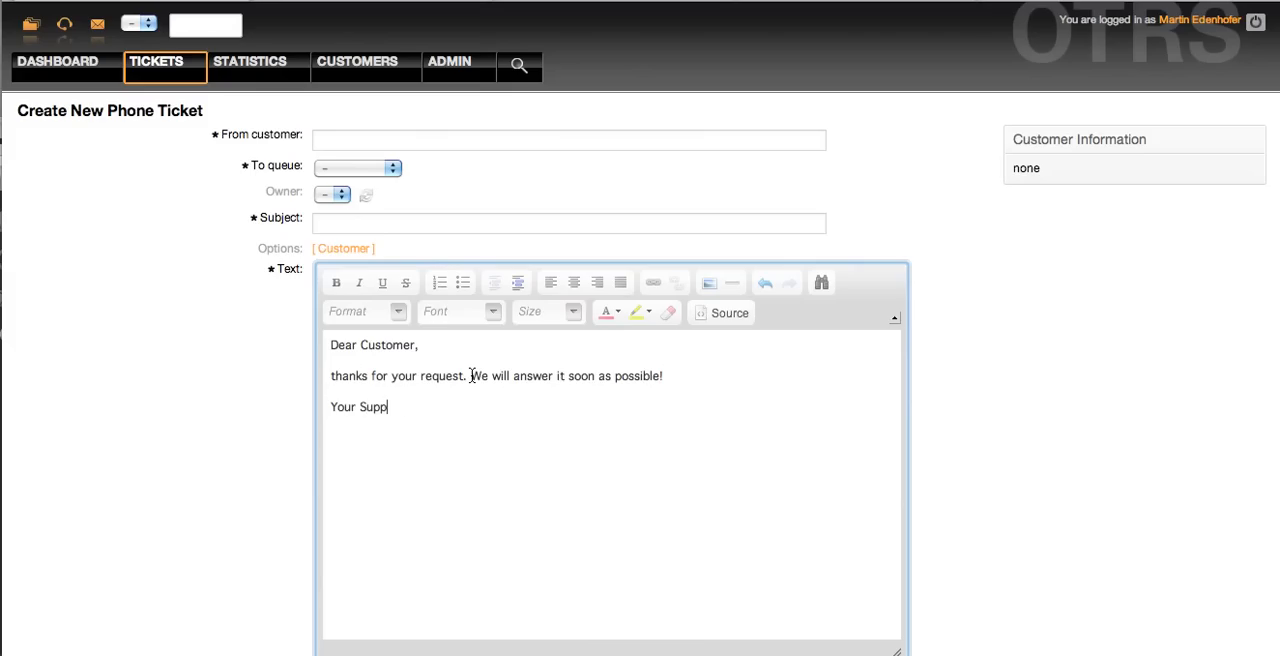
type("ort Tea")
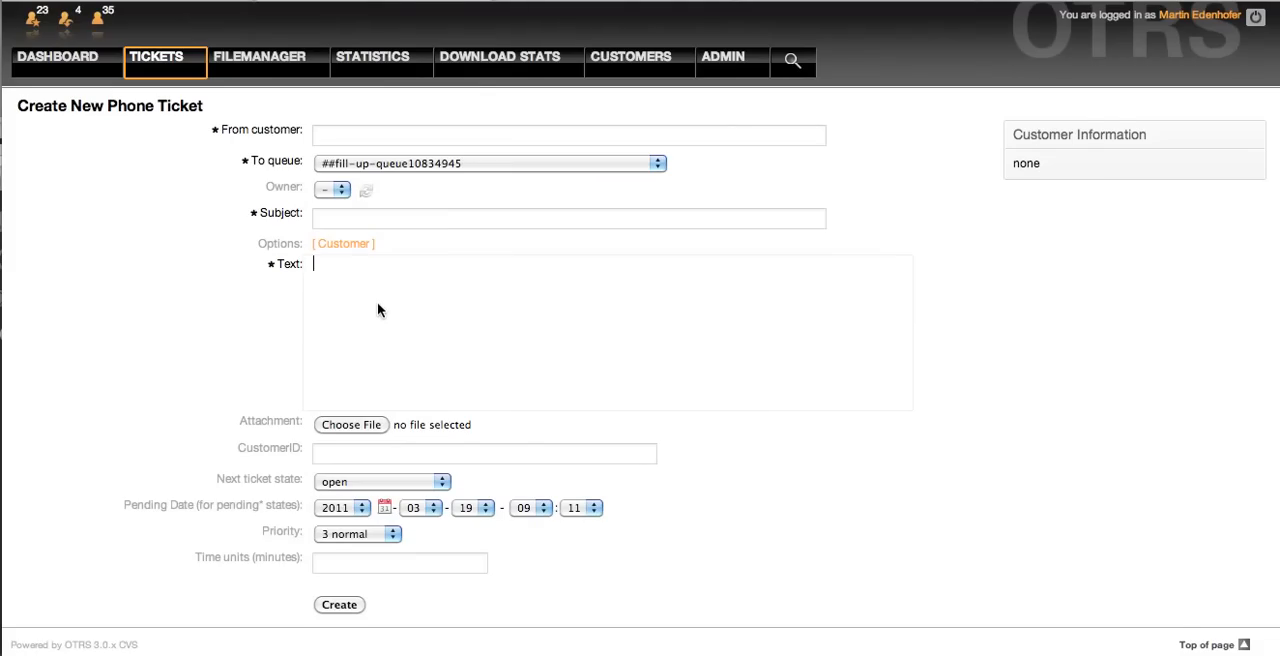
type("Dear Customer,")
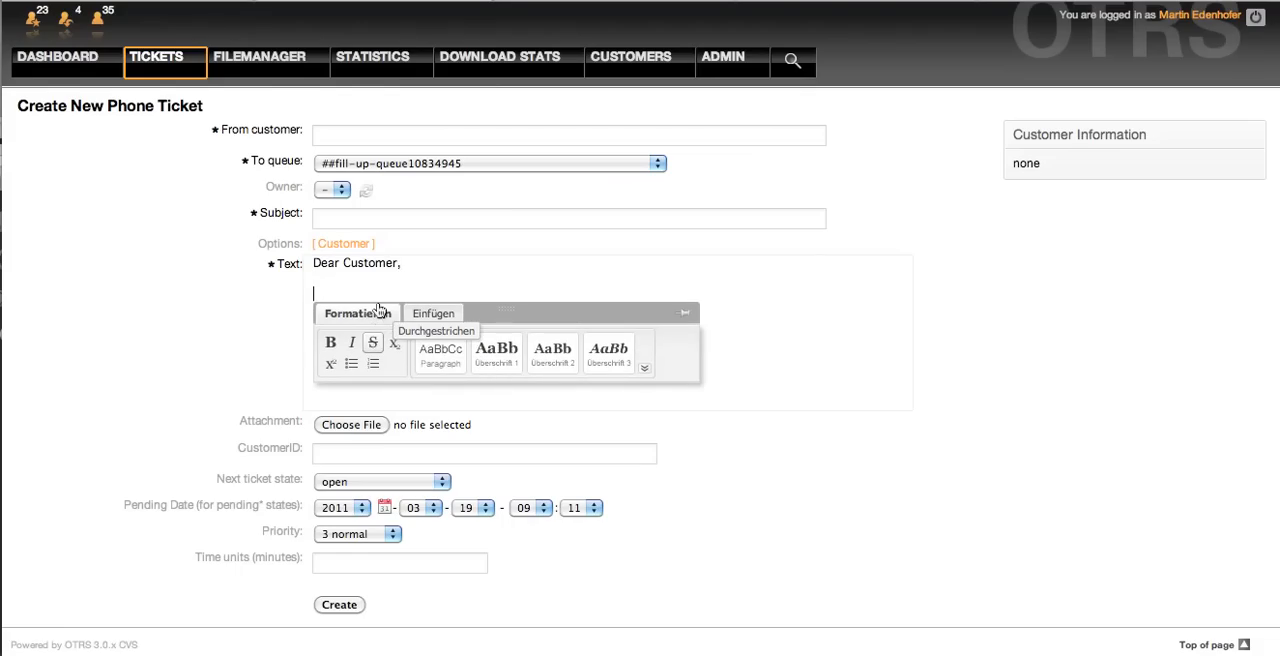
type("thanks for your reque")
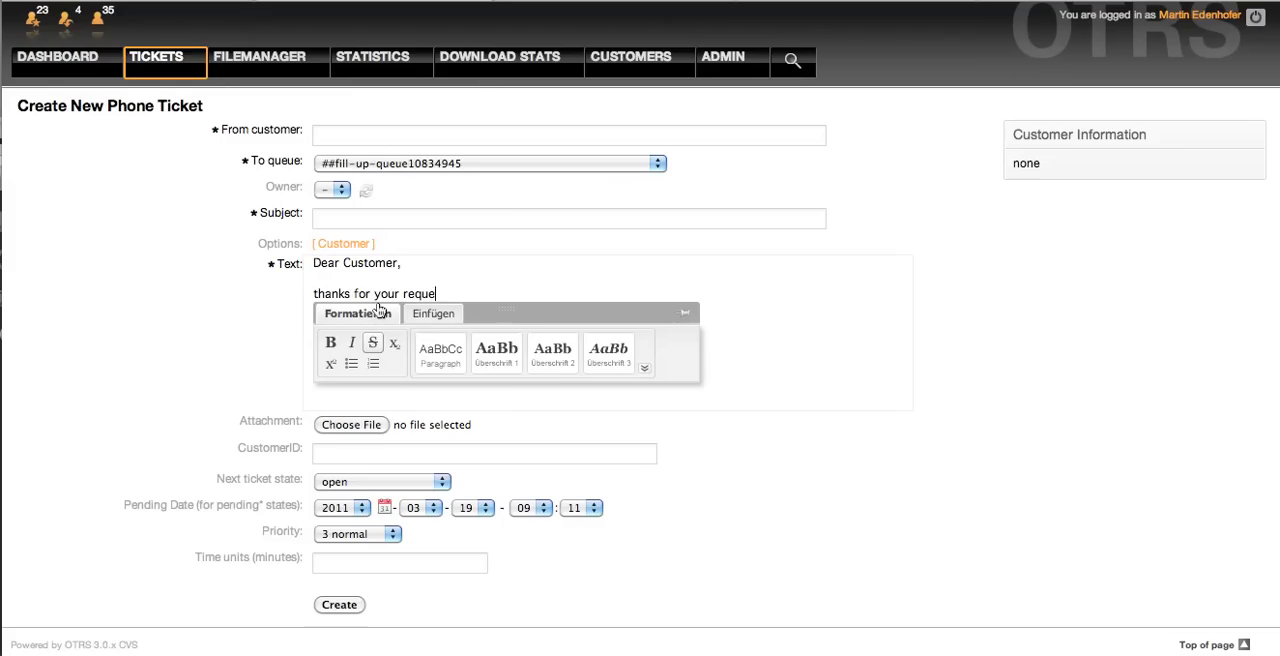
type("st. We")
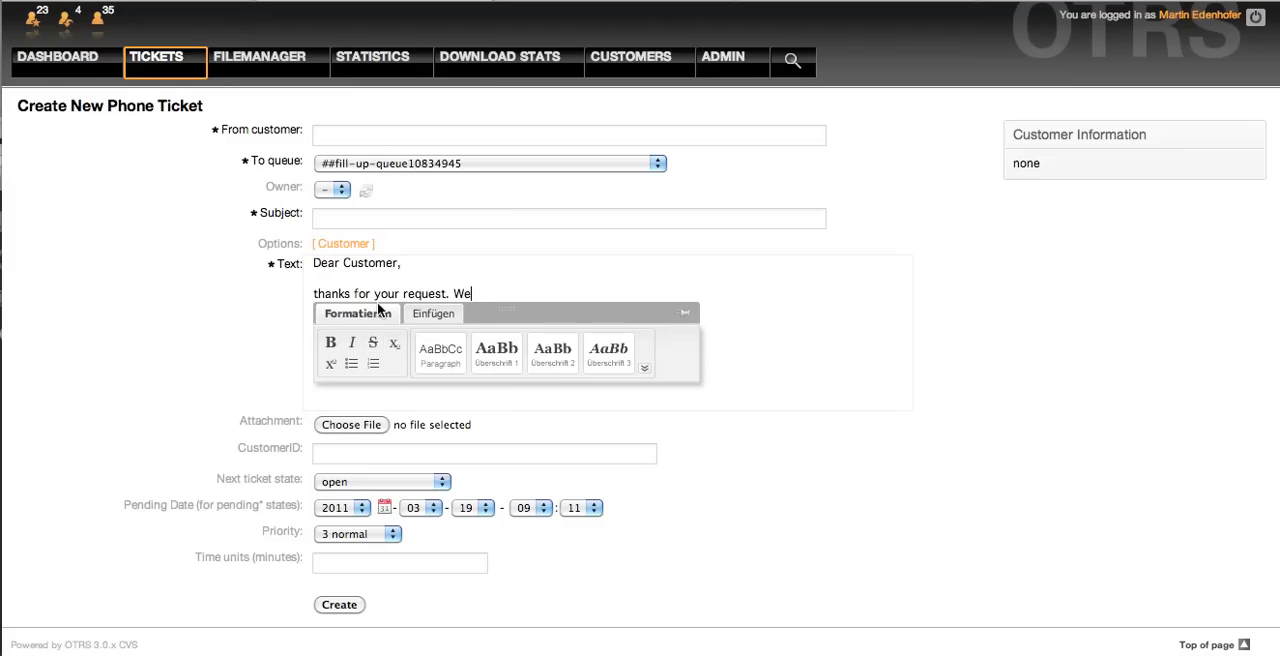
type("will answer it soo")
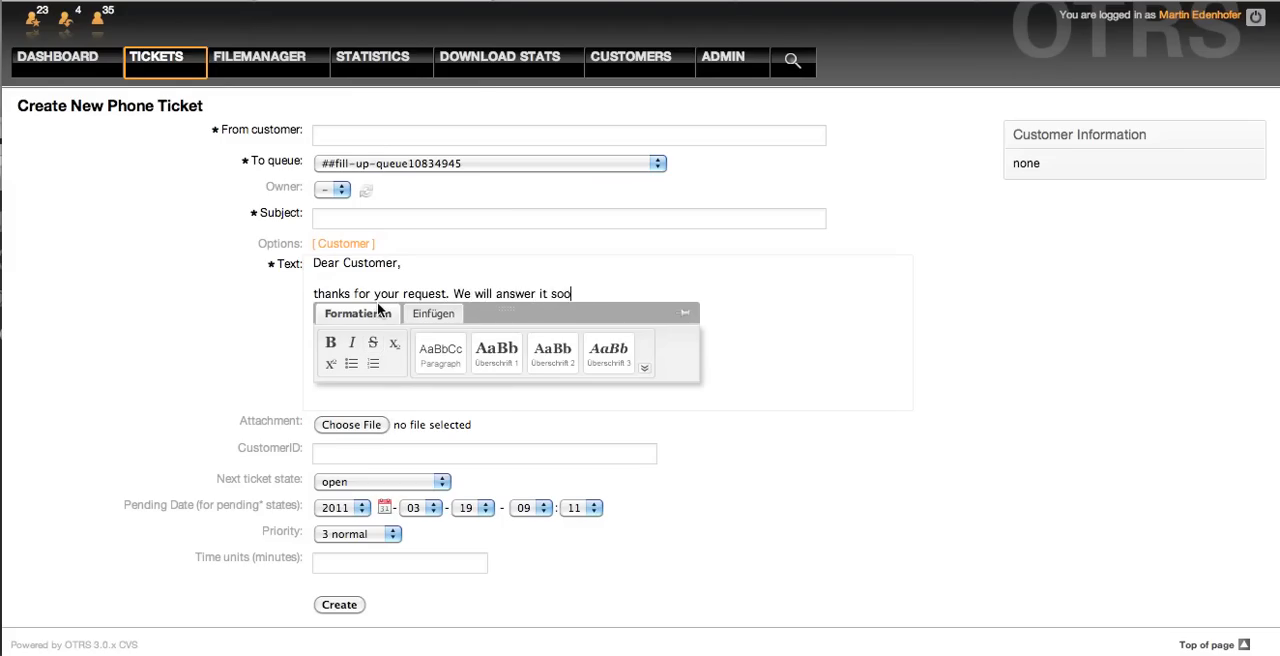
type("n as possi")
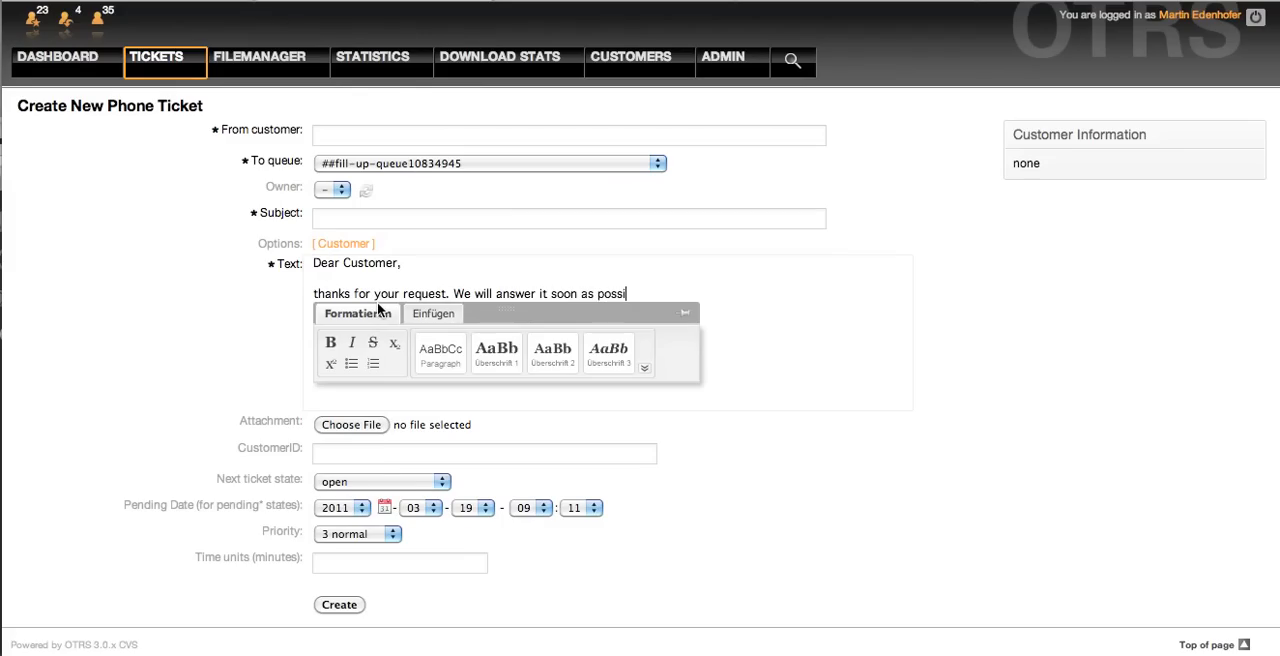
type("ble!")
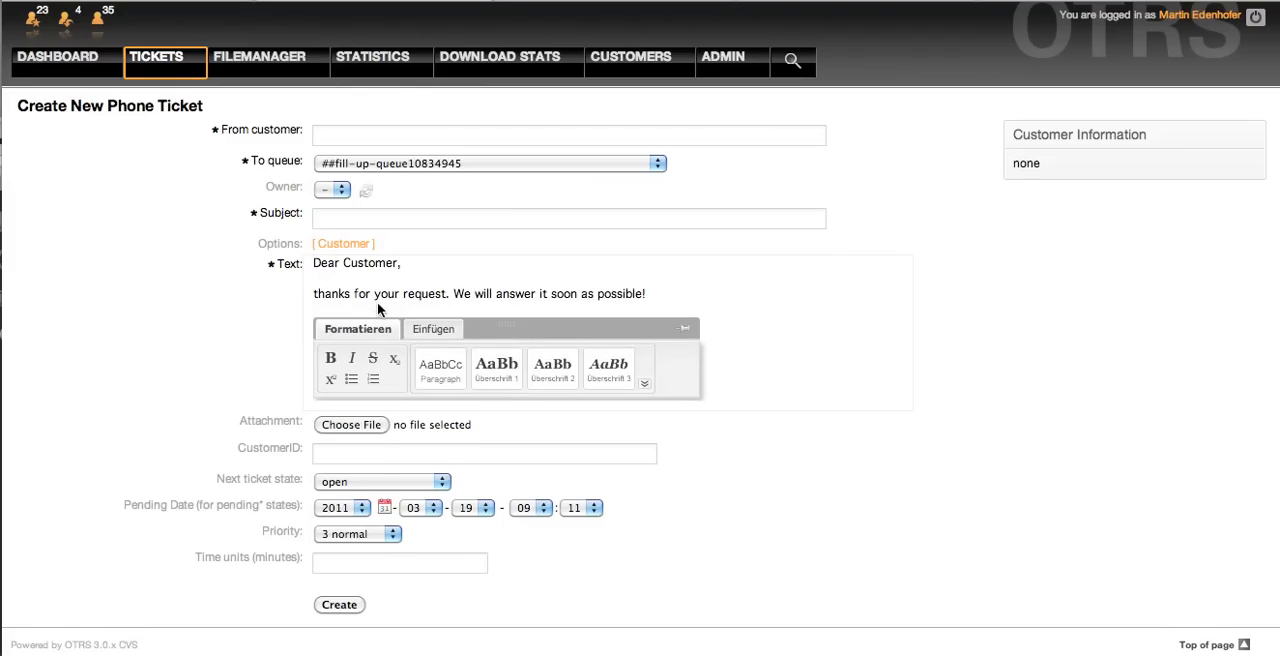
type("Your")
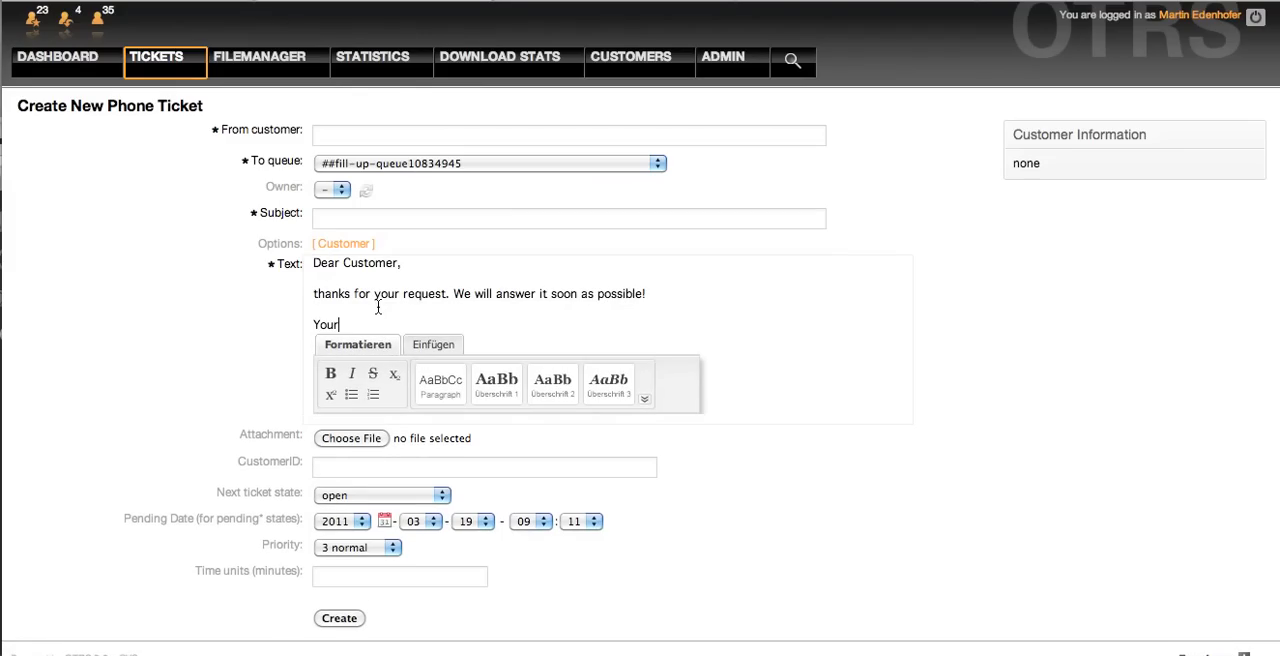
type("Support")
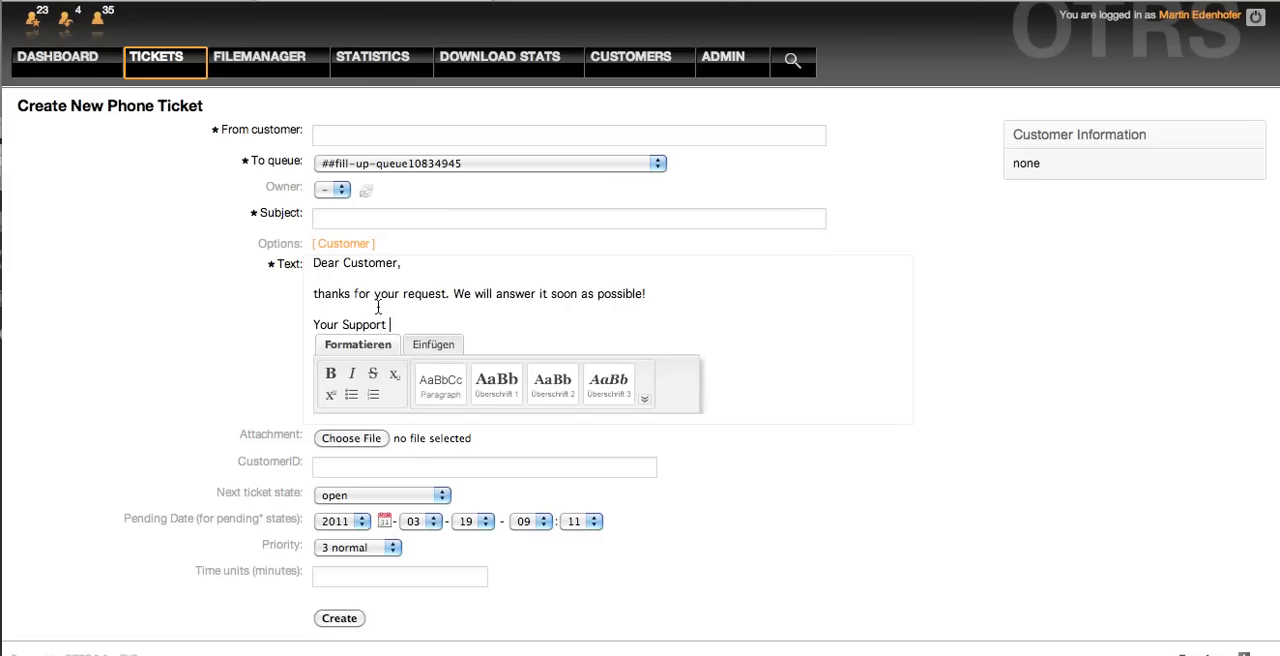
type("Team")
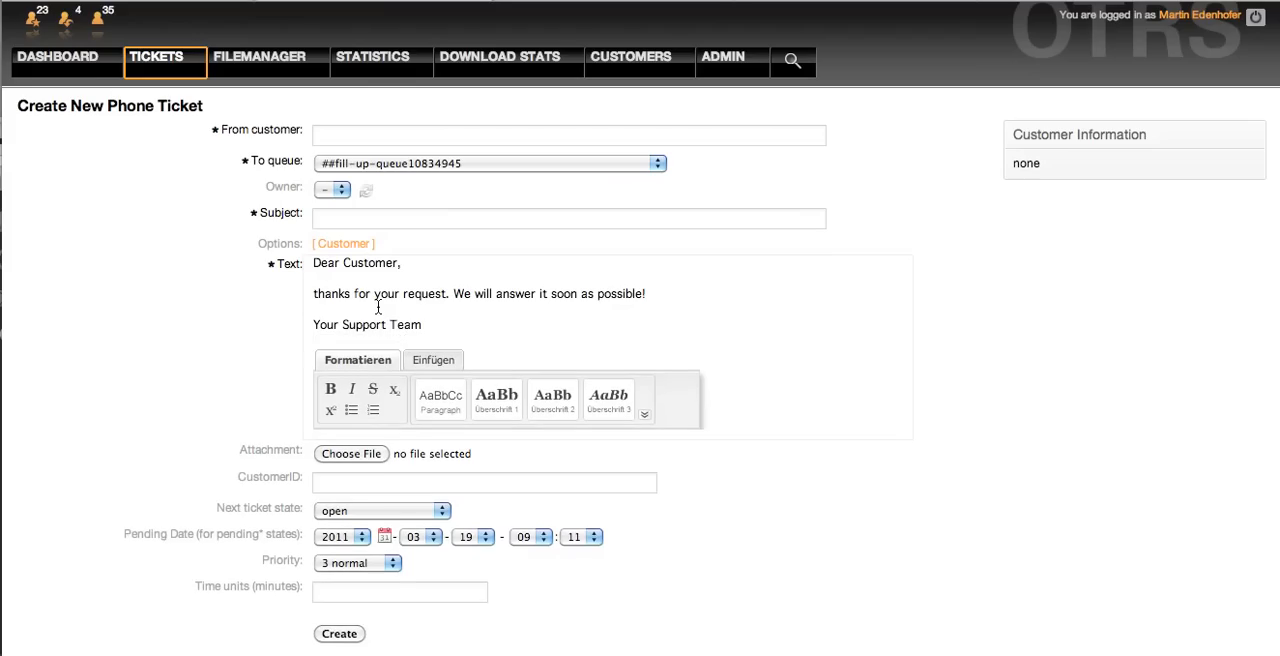
type("window si")
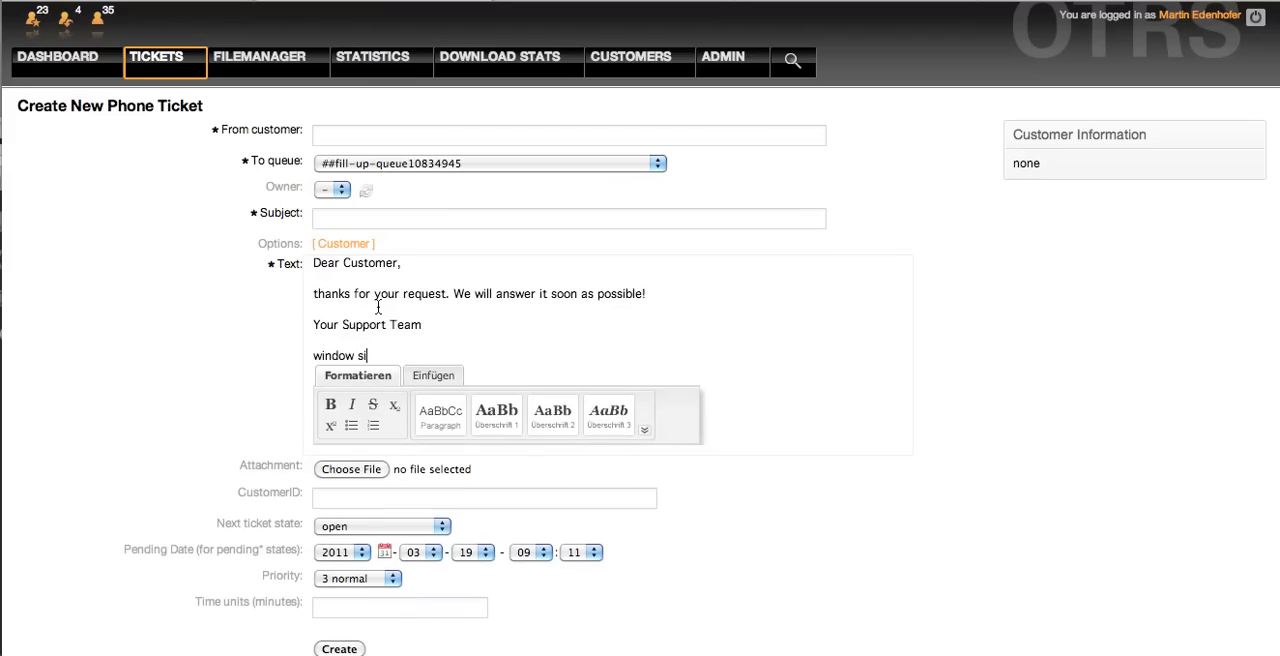
type("ze")
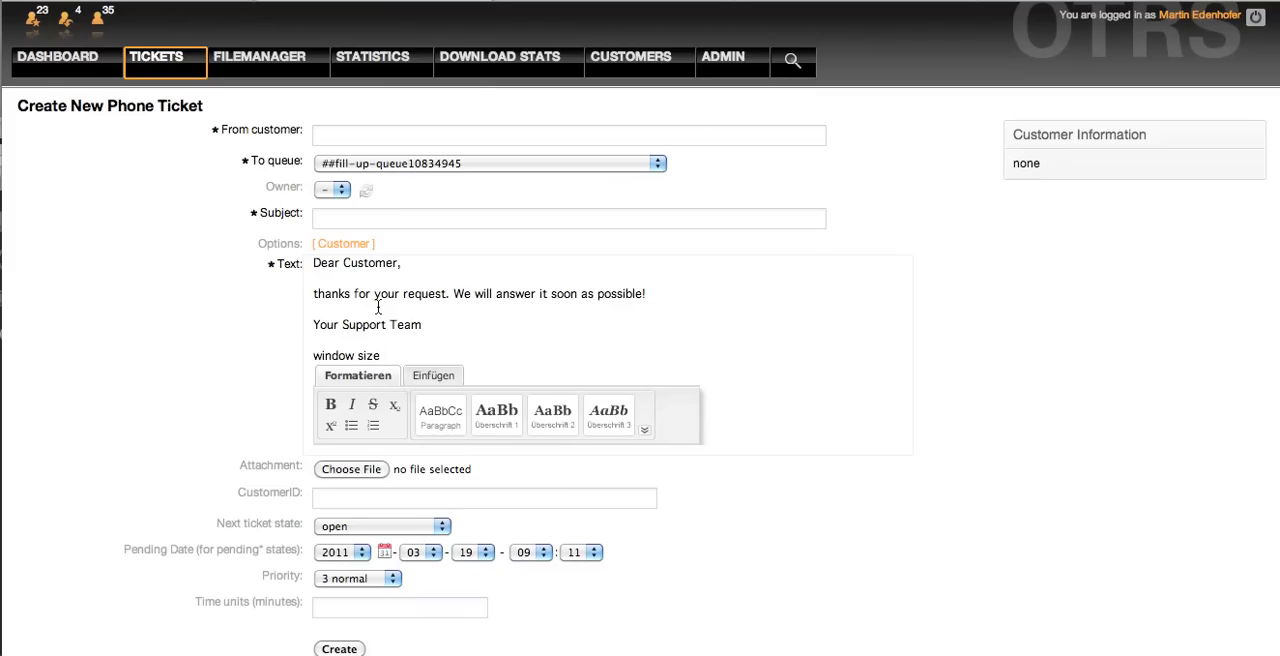
type("is ch")
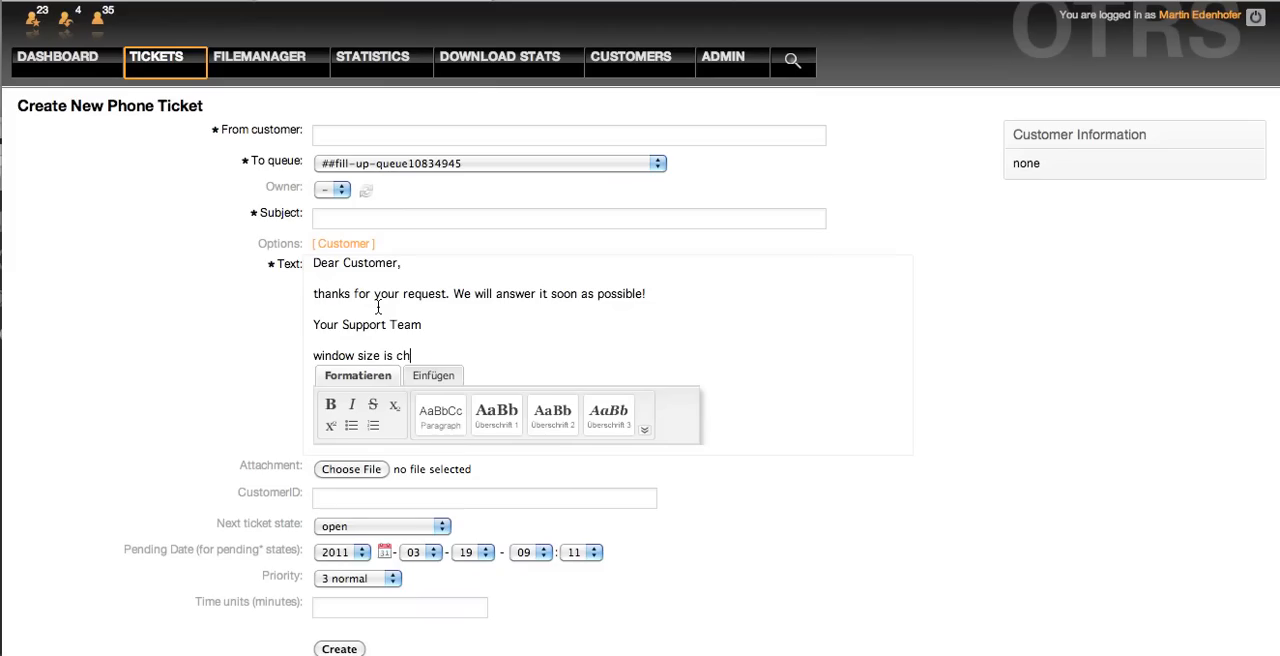
type("anging ao")
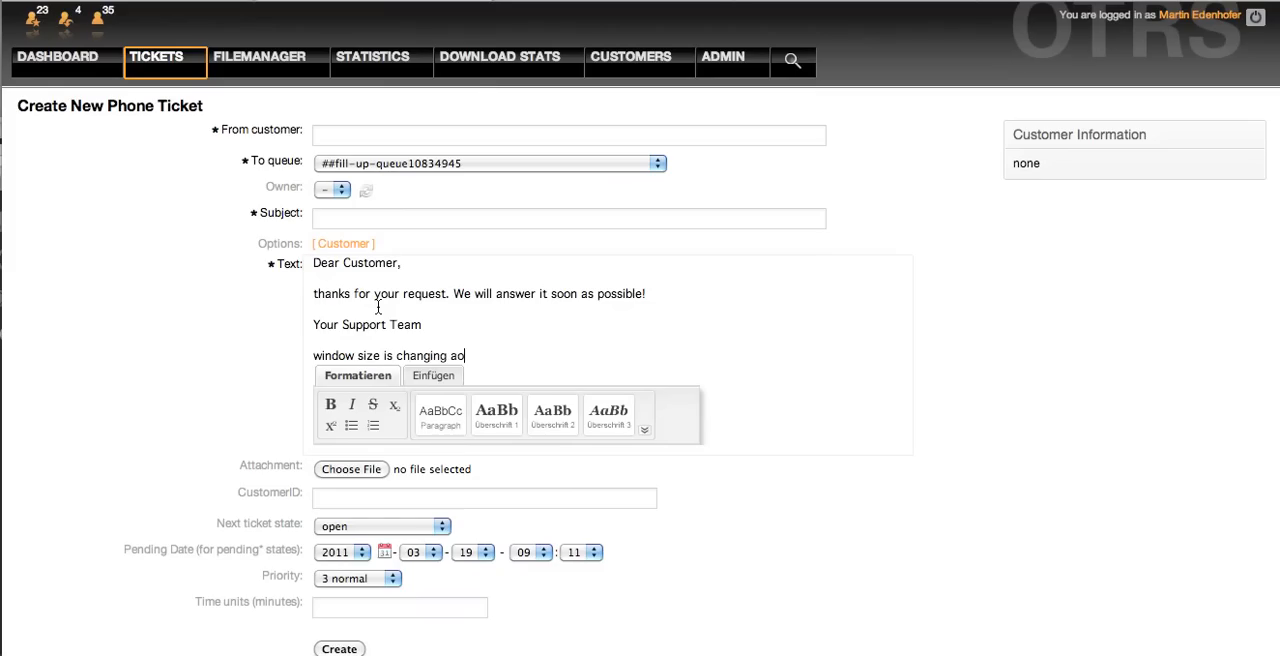
type("utomatically!")
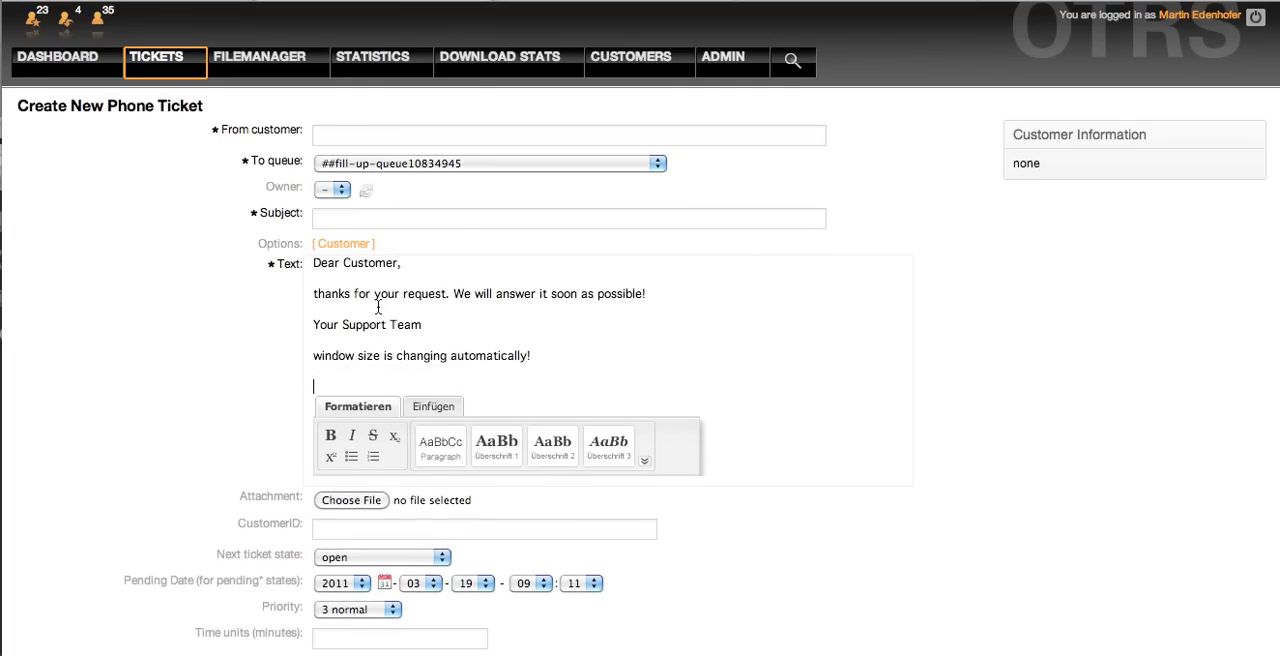
type("N")
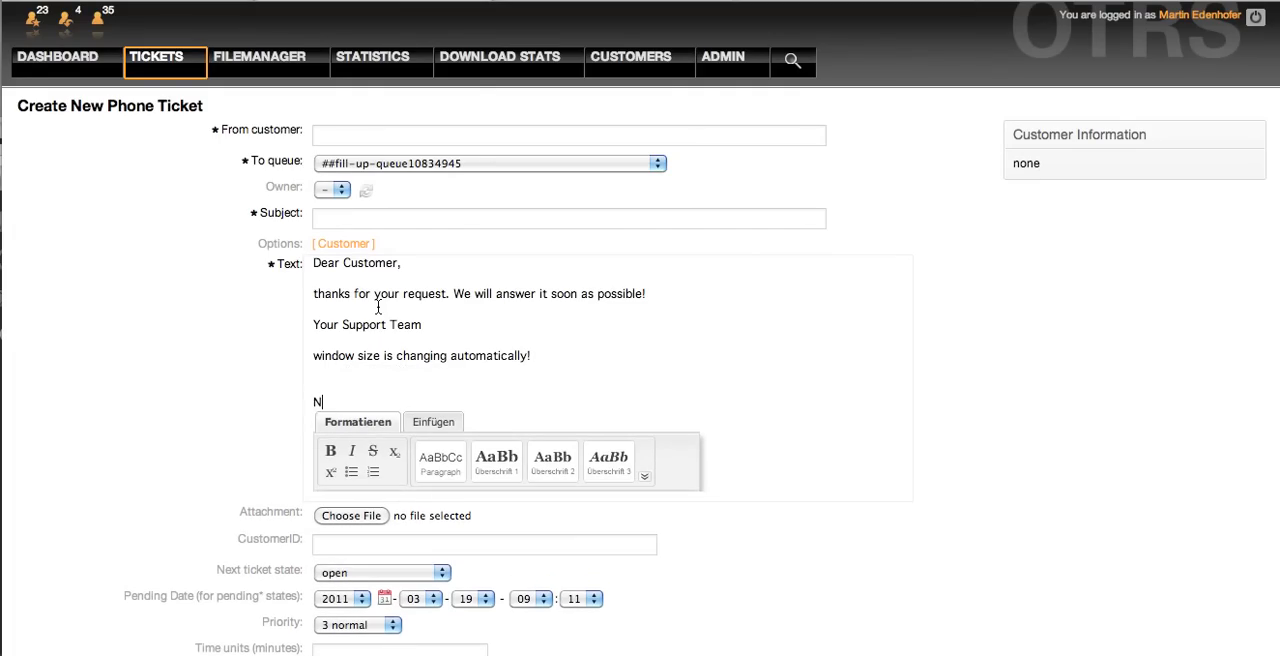
type("ice! :)")
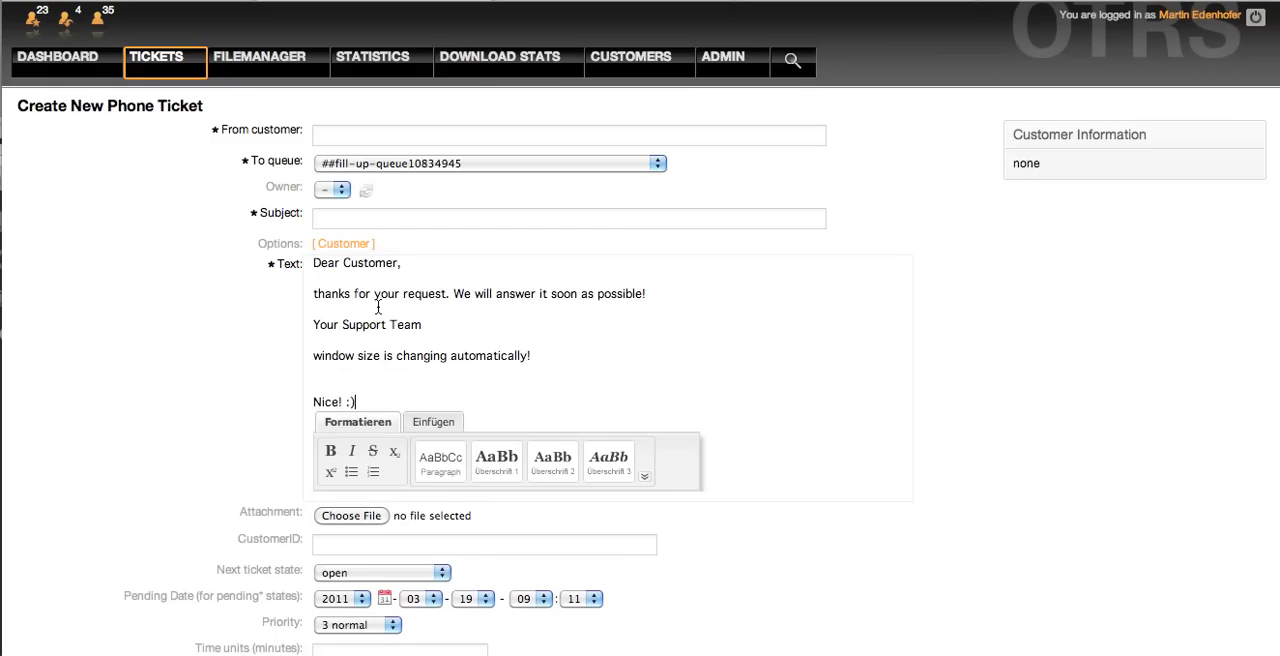